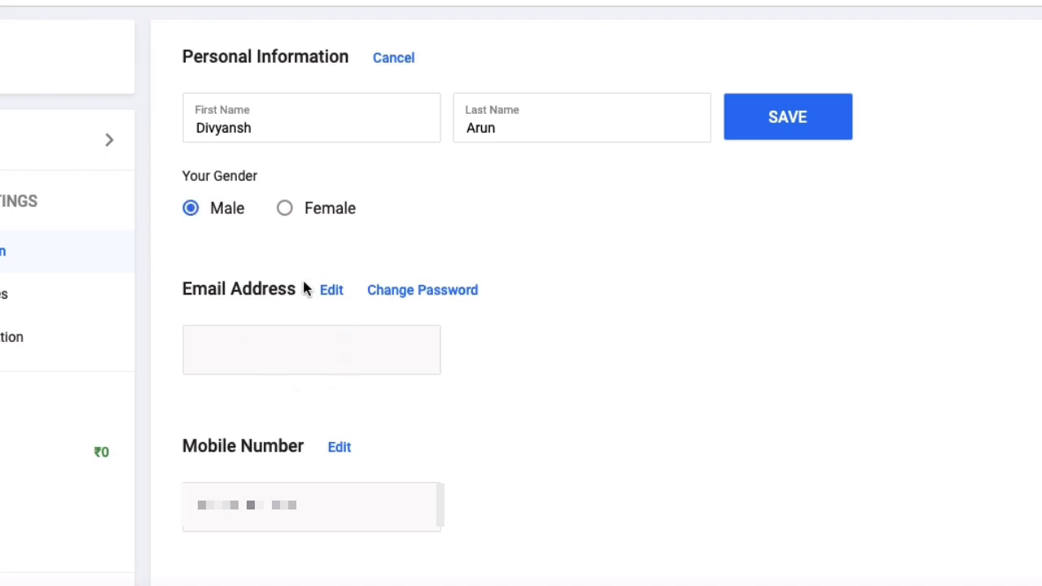
mouse_move(332, 296)
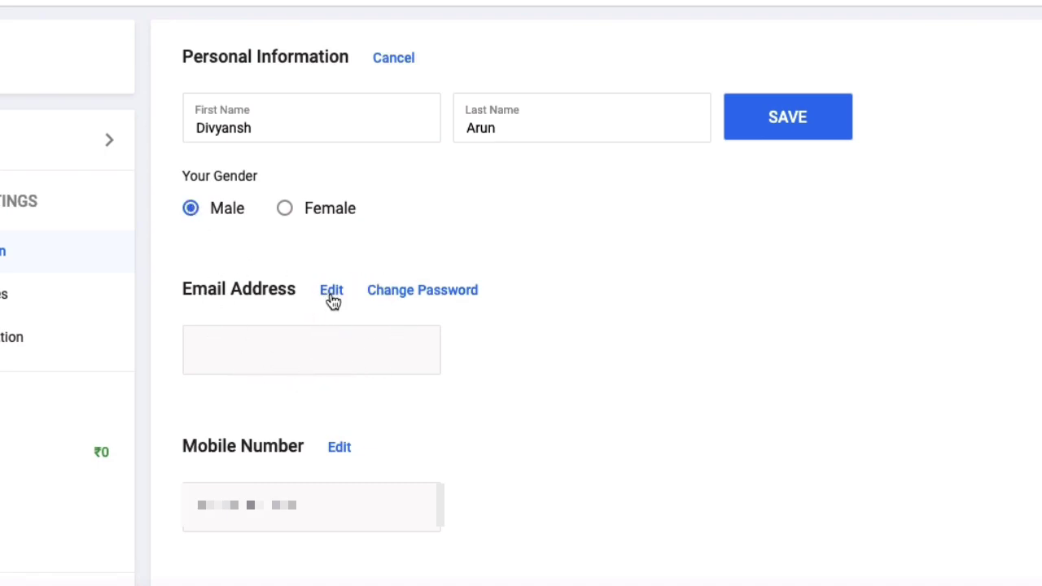
Step: Make the profile email editable and fill it with the first saved autofill suggestion
click(331, 290)
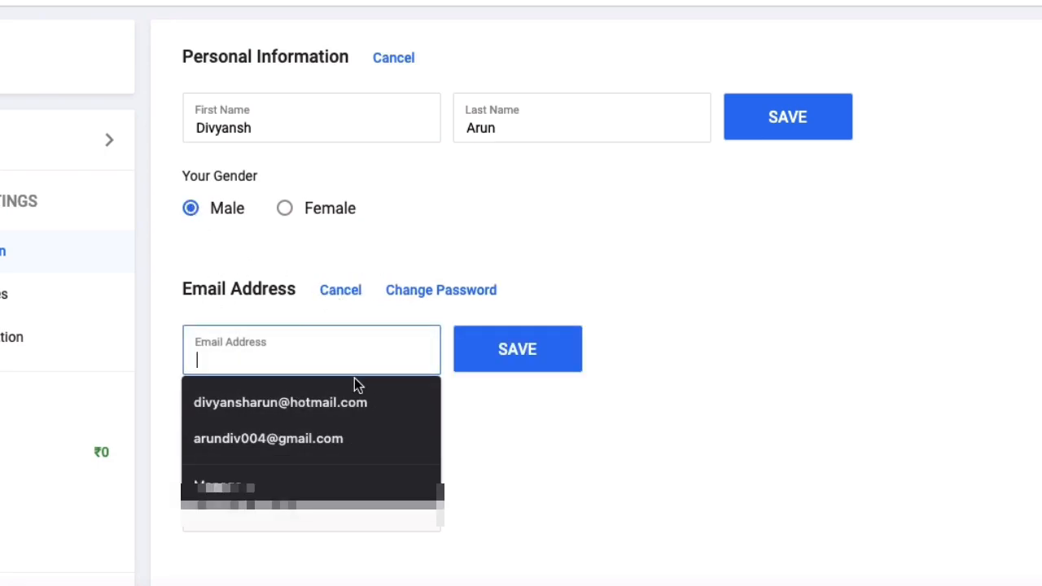
click(280, 402)
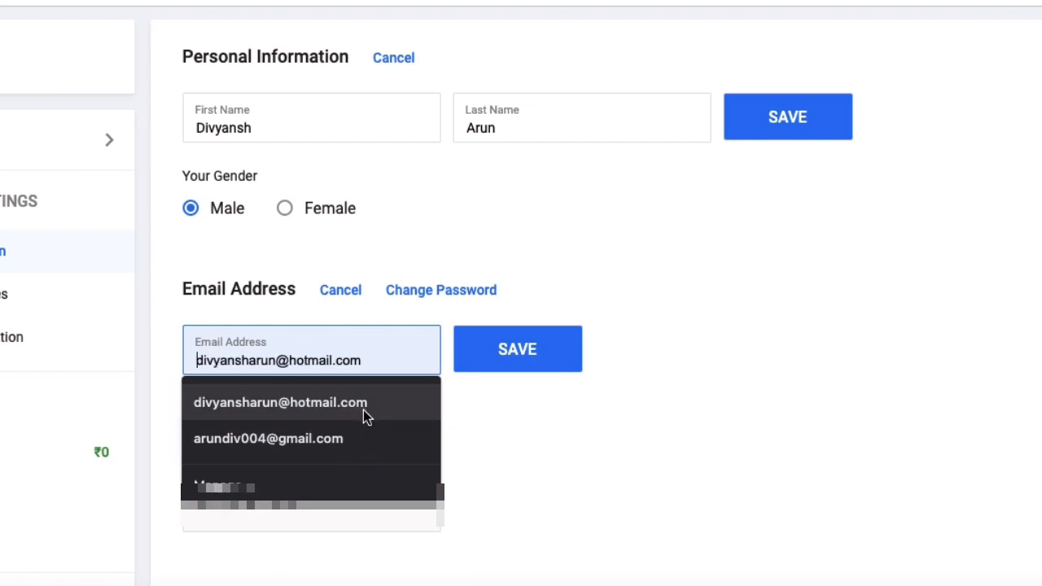
click(268, 438)
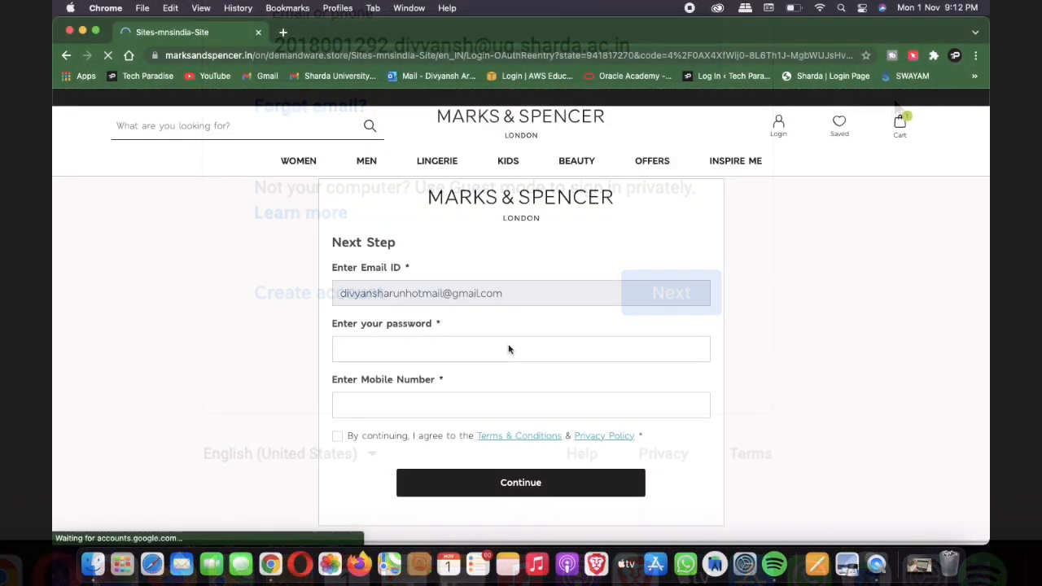
Step: Enter the password and the mobile number 999999999 on the Next Step form
text(••••)
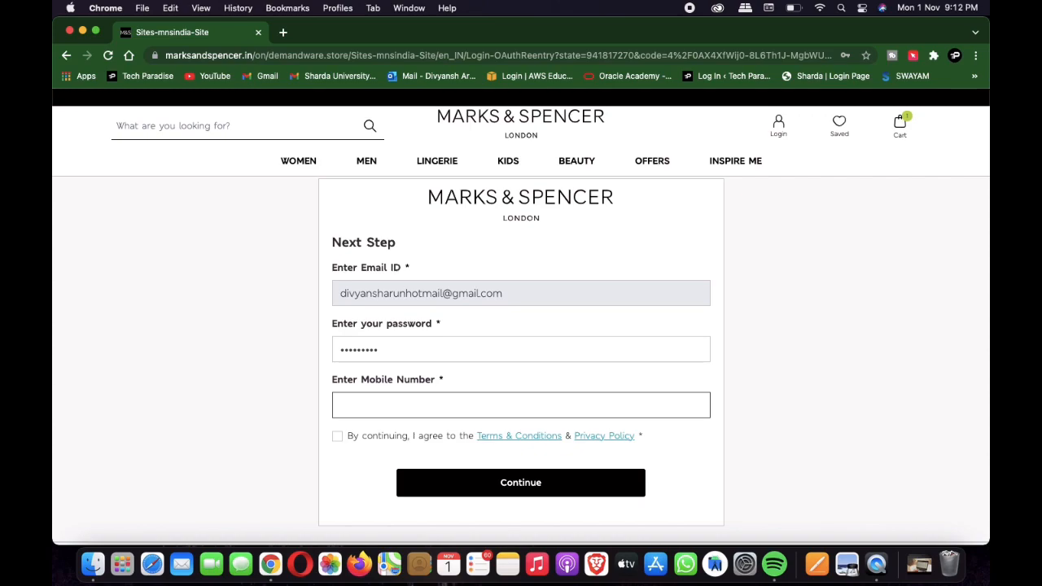
text(99999999)
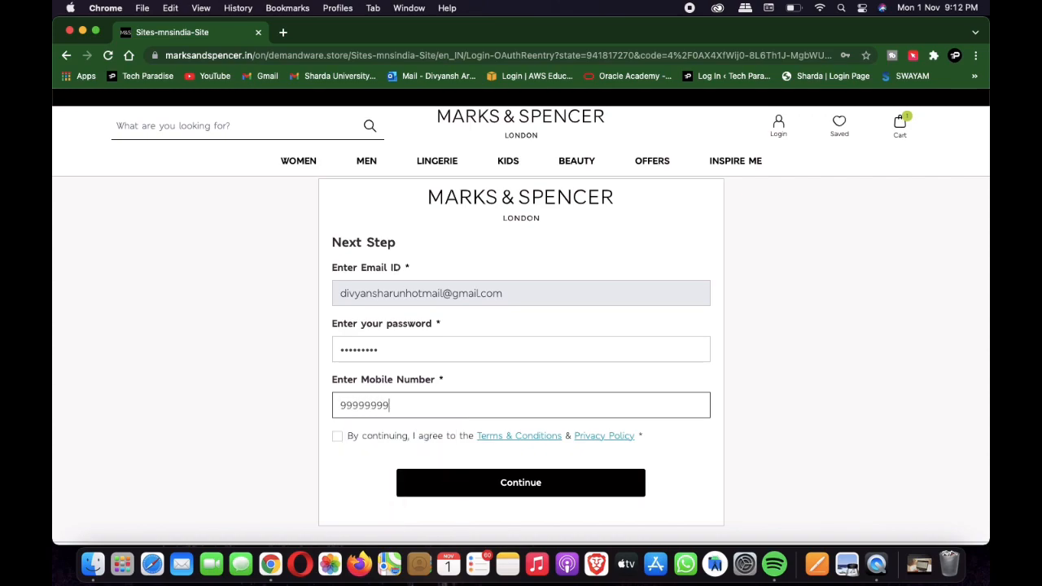
text(9)
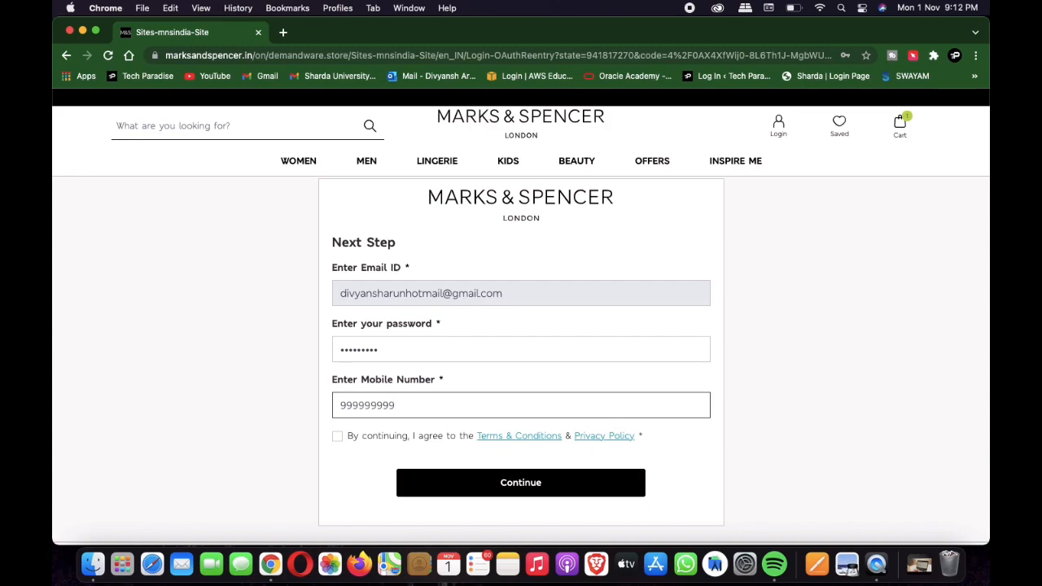
Step: Accept the Terms & Conditions and submit the sign-up details
click(337, 436)
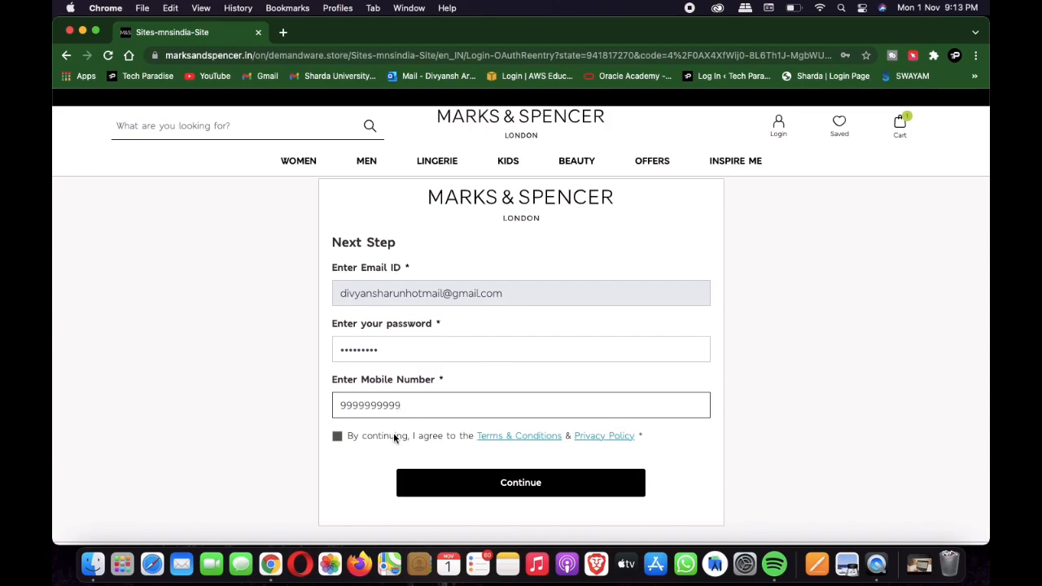
click(337, 435)
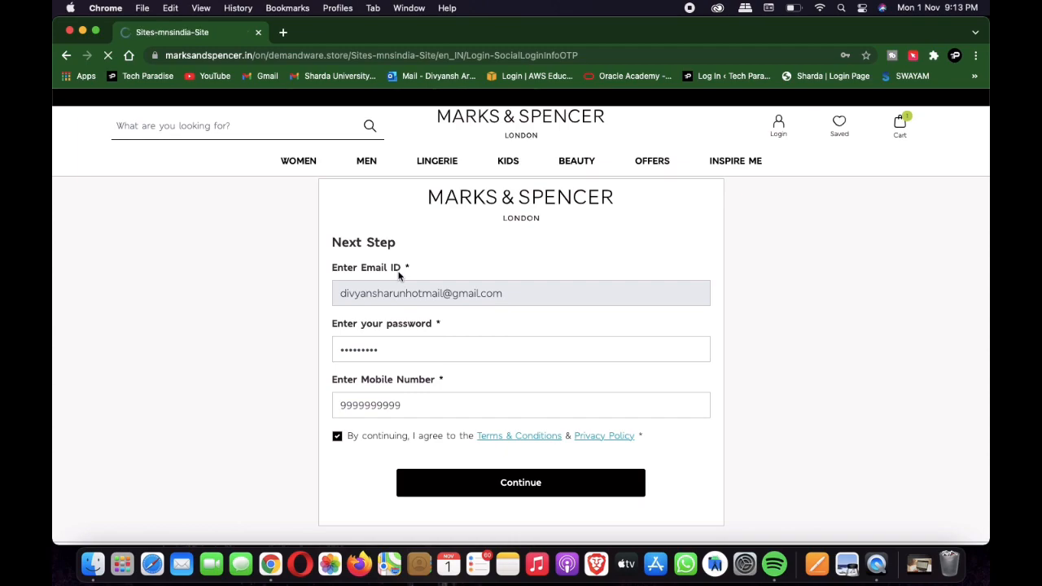
click(520, 482)
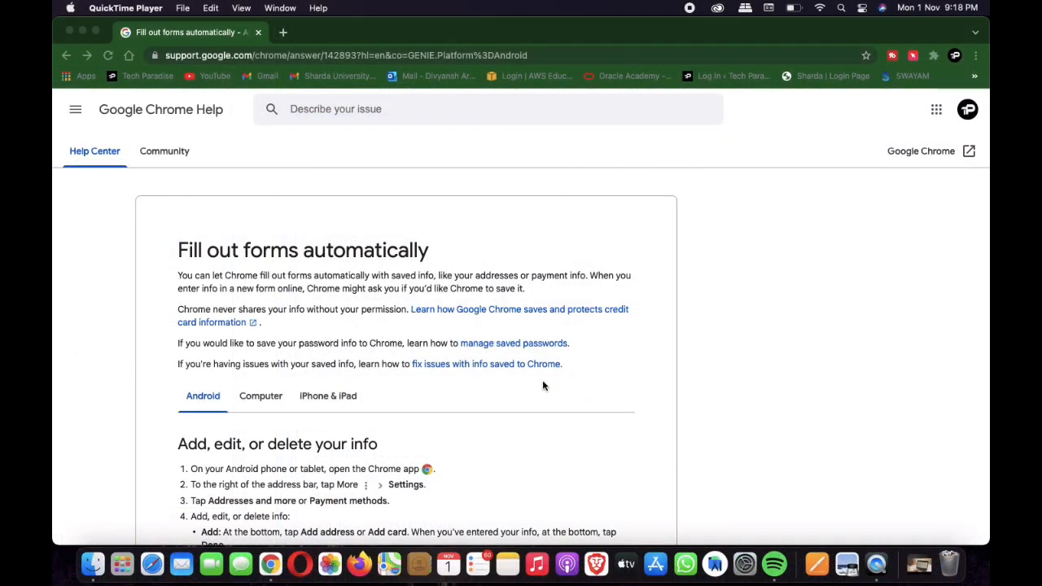
scroll(down, 3)
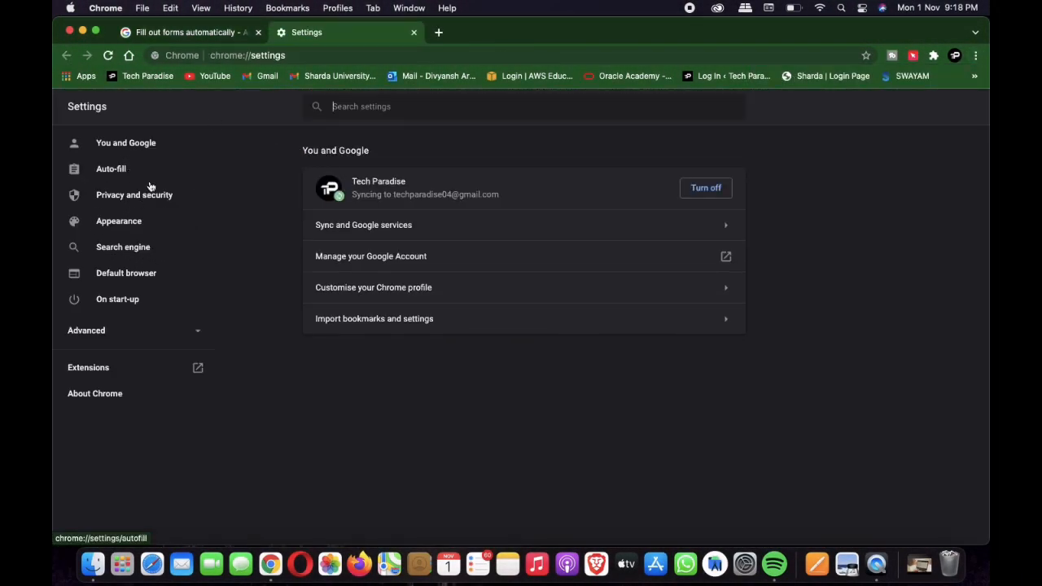
Step: Go to Auto-fill > Passwords in chrome://settings to view saved passwords
click(111, 168)
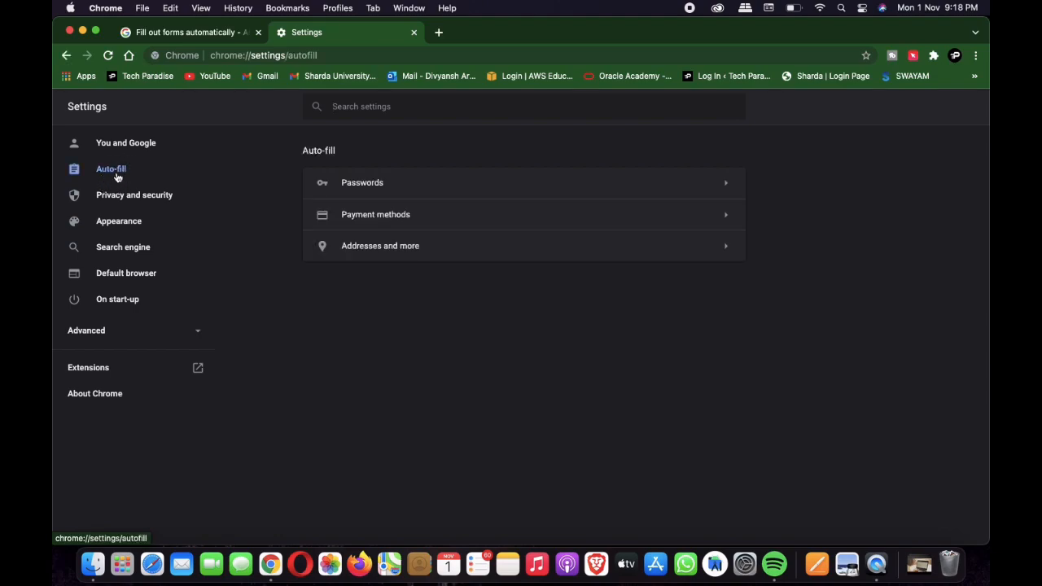
click(361, 182)
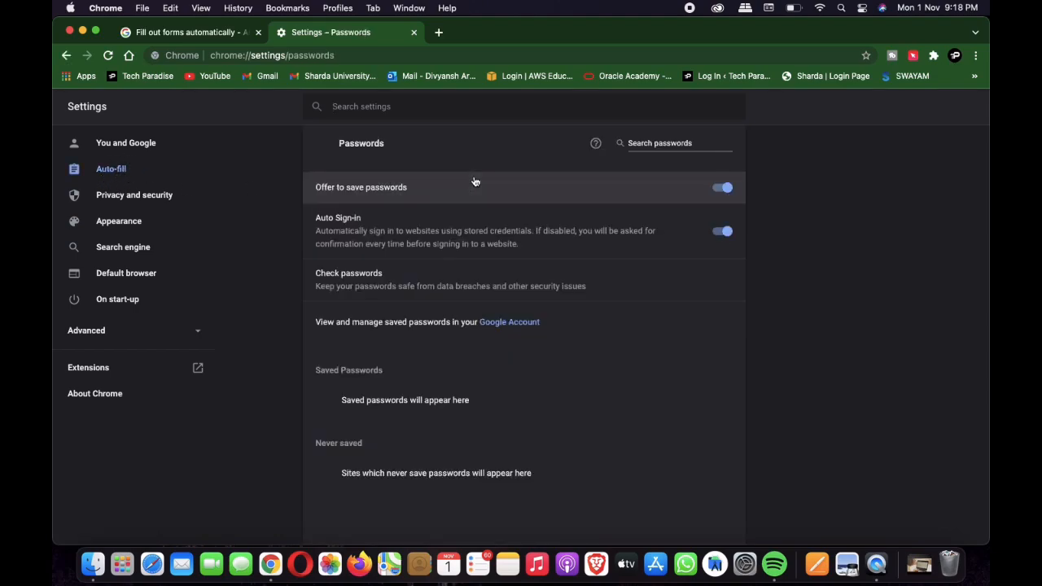
click(721, 231)
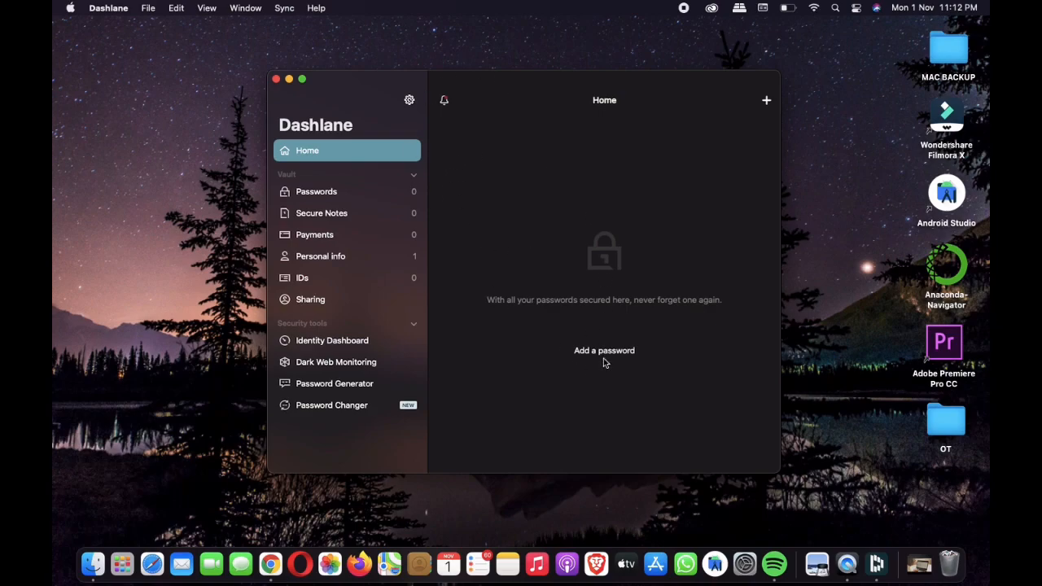
Step: Add a new password in Dashlane and choose Facebook as its service
click(604, 350)
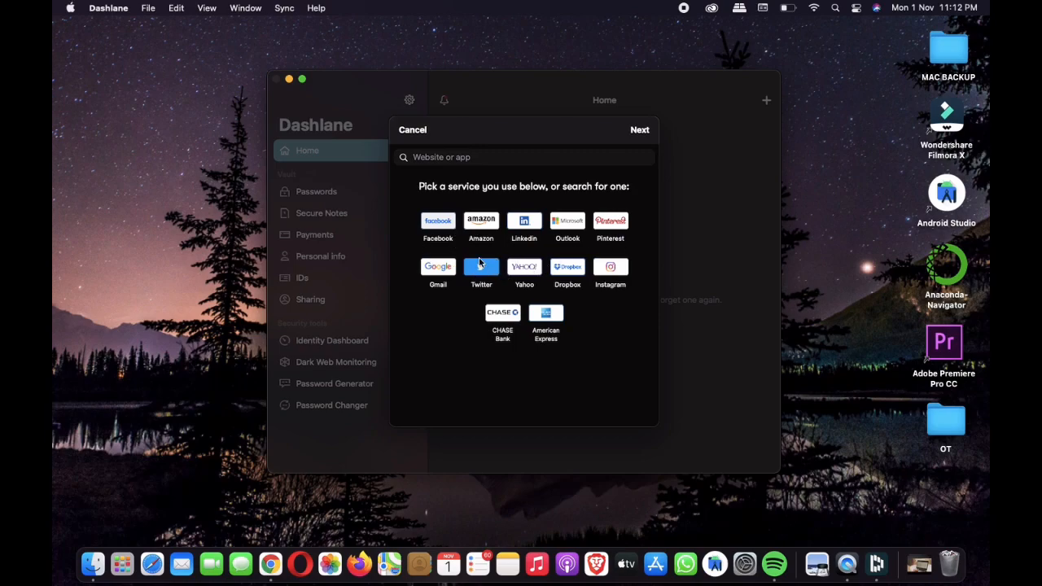
click(438, 225)
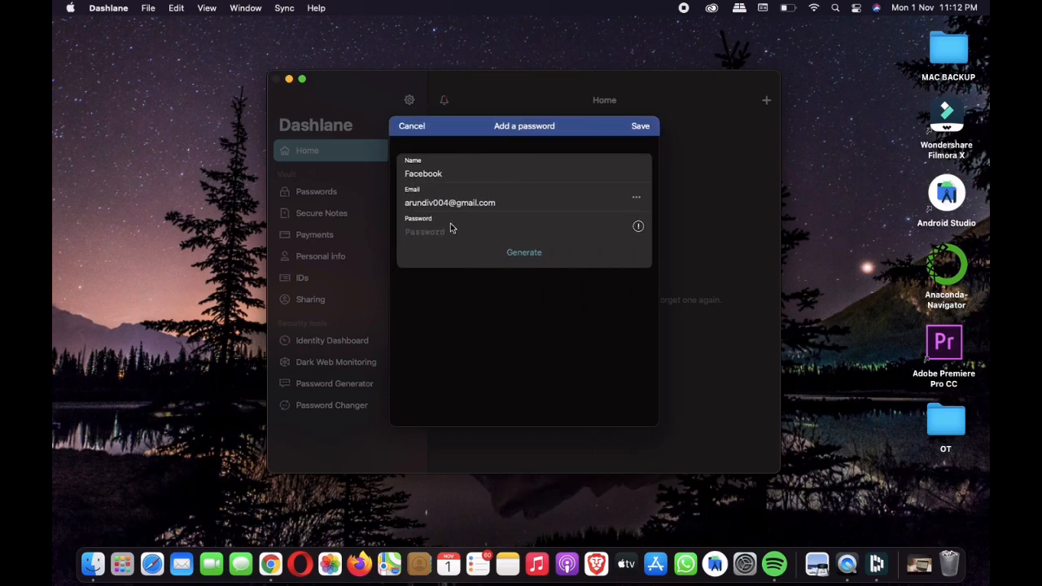